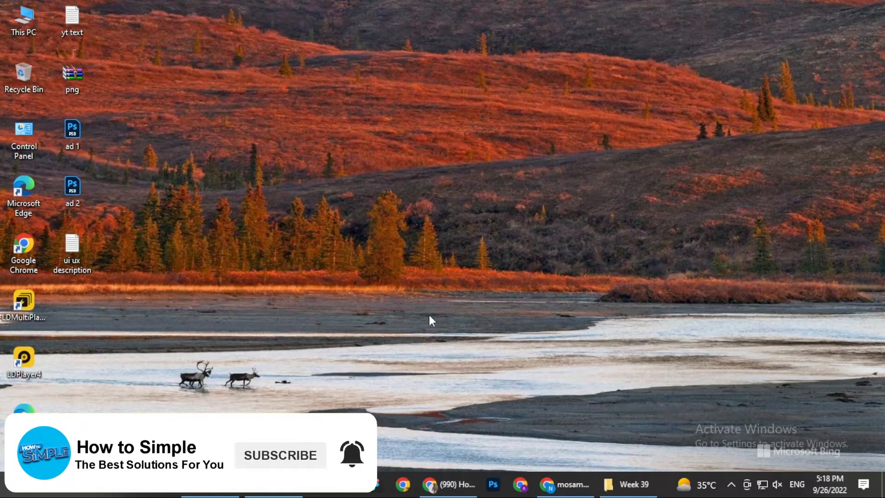
Switch to the Shopify admin browser tab to show the store's Home page.
left_click(564, 484)
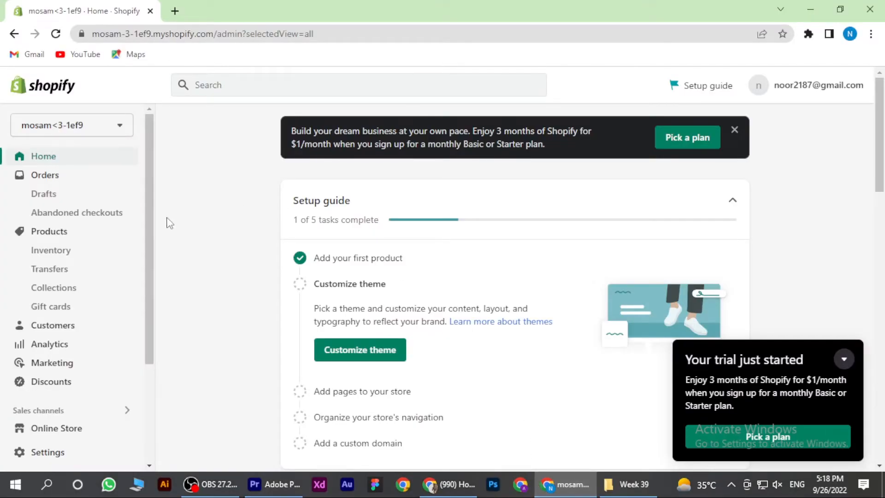
mouse_move(167, 235)
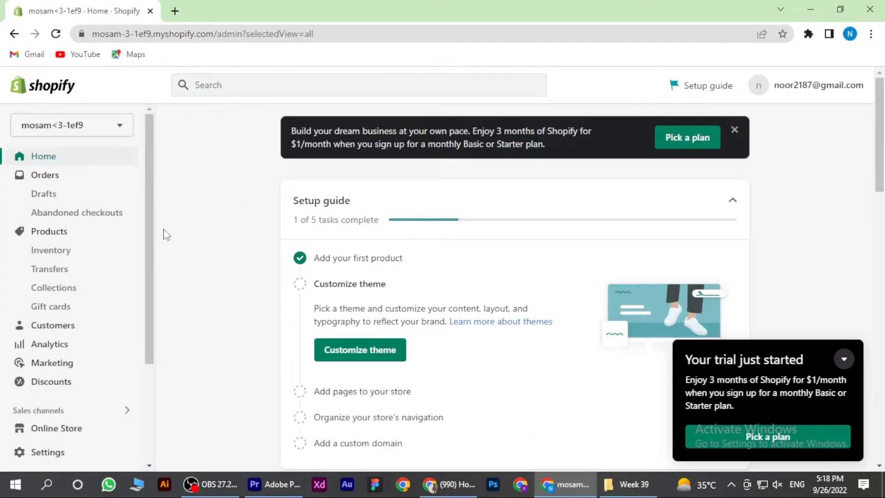
mouse_move(56, 428)
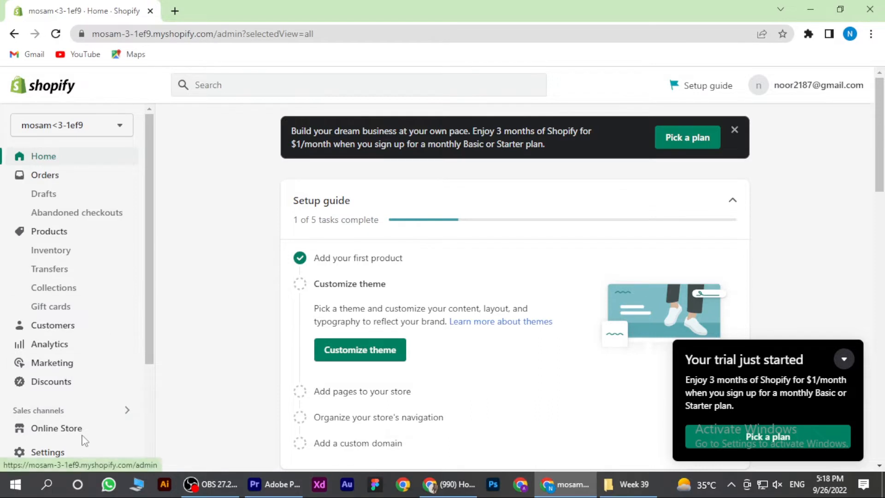
Go to Online Store themes and customize the current Dawn theme.
left_click(57, 428)
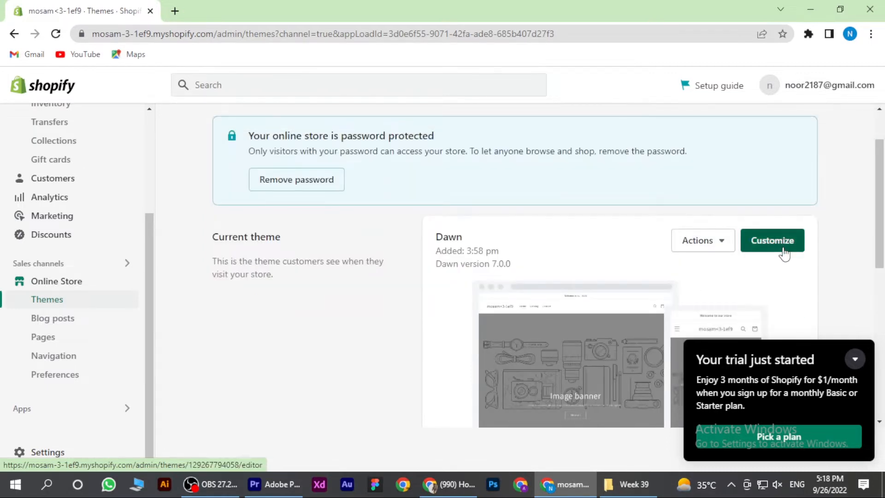
left_click(772, 240)
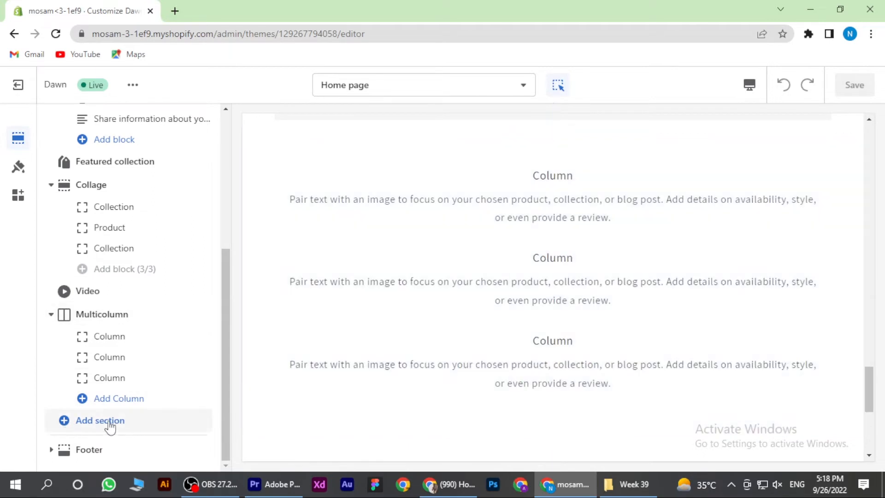
Search sections for 'vi' and add a Video section below Multicolumn.
left_click(100, 420)
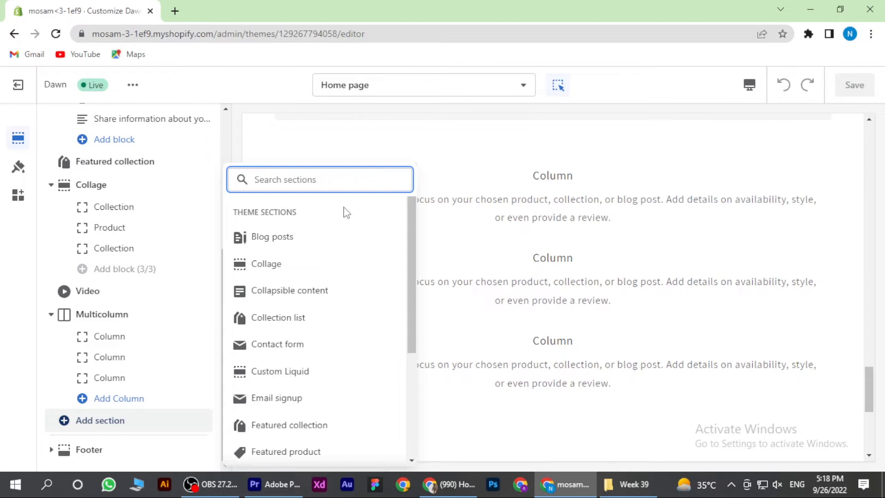
type("vi")
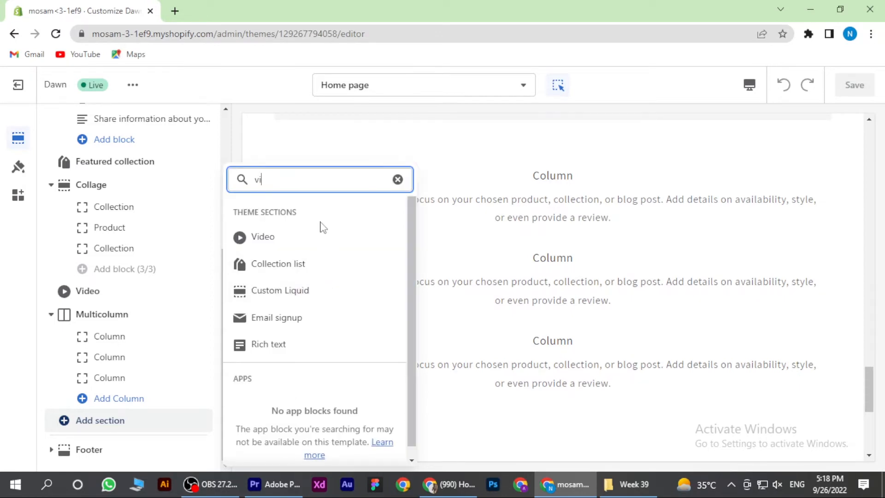
left_click(262, 237)
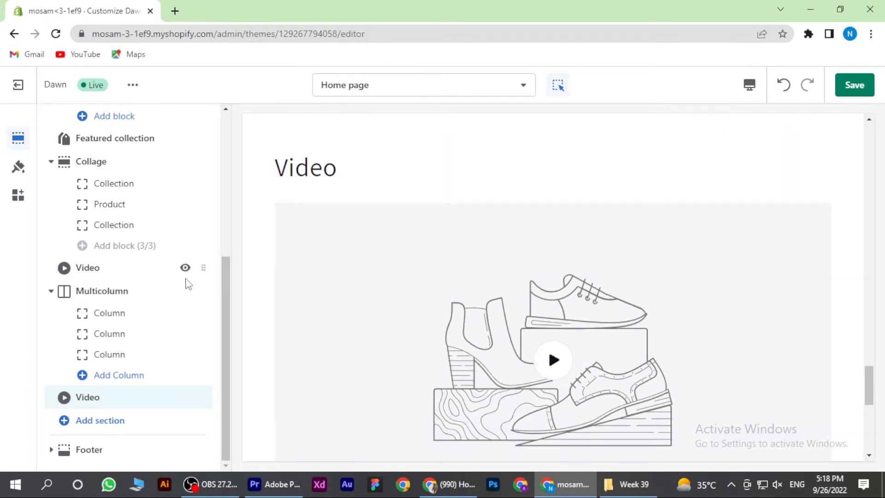
Set the Video section heading to 't shirt' and its heading size to Small.
left_click(88, 268)
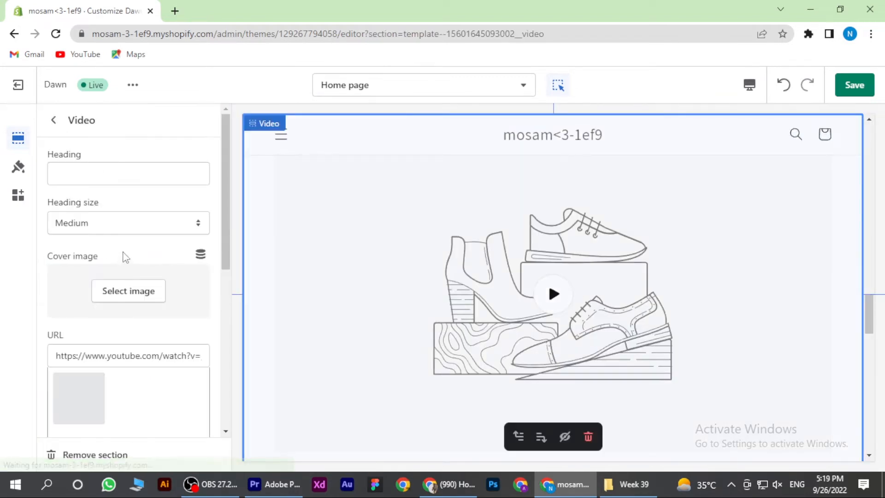
left_click(128, 174)
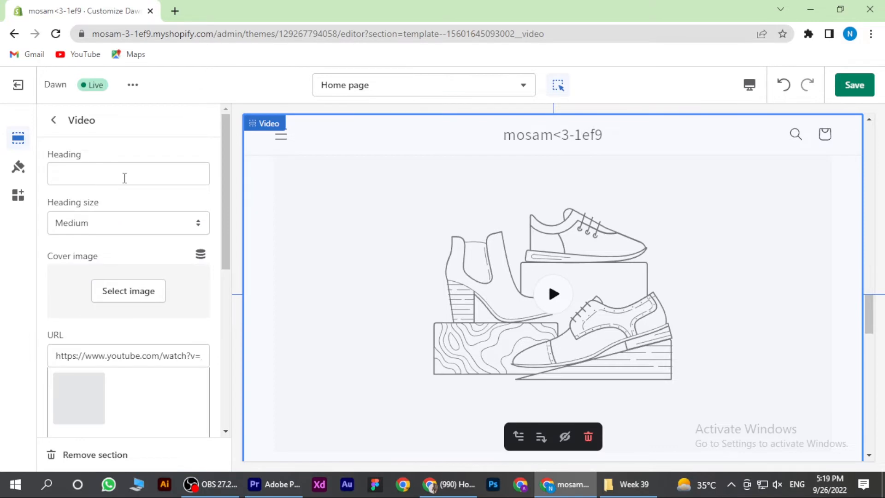
left_click(128, 174)
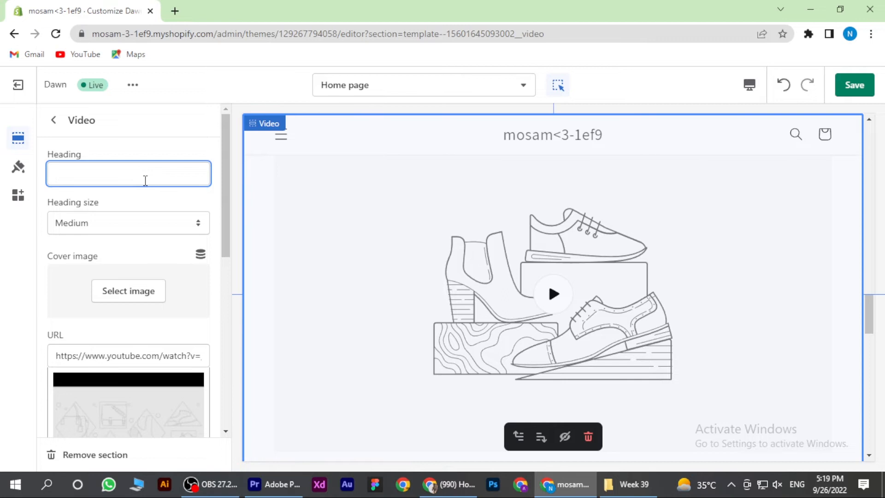
type("t shirt")
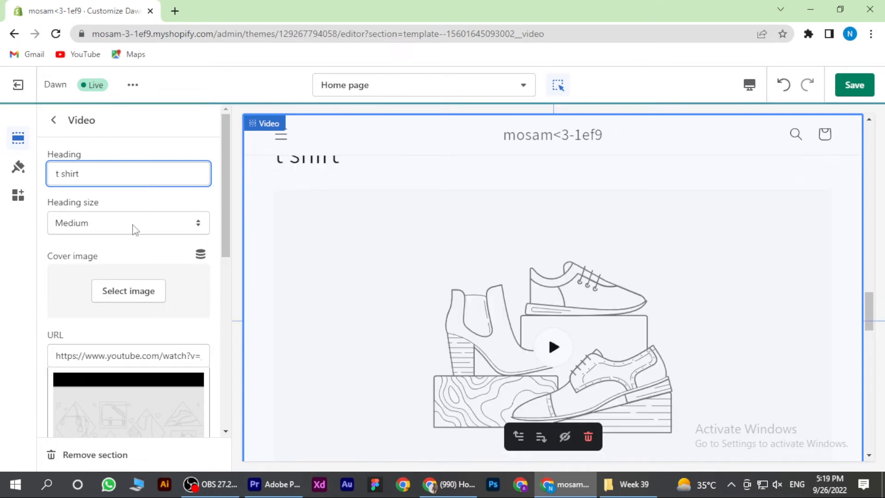
left_click(128, 222)
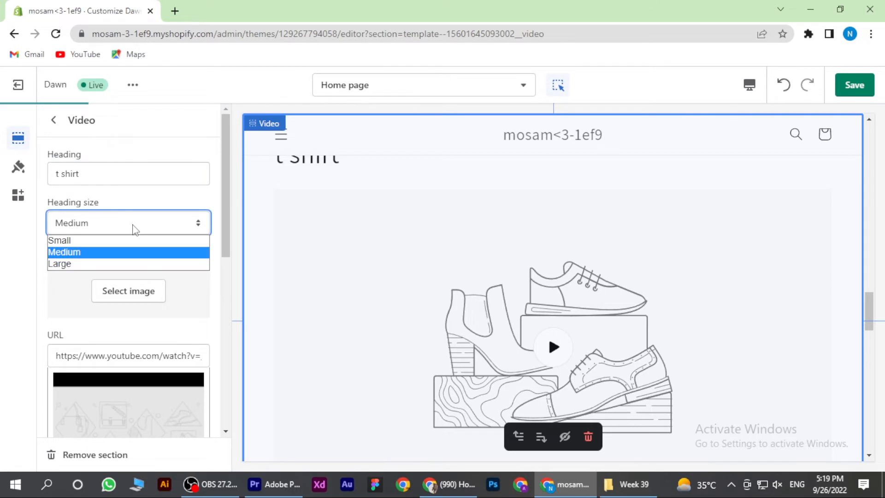
mouse_move(117, 259)
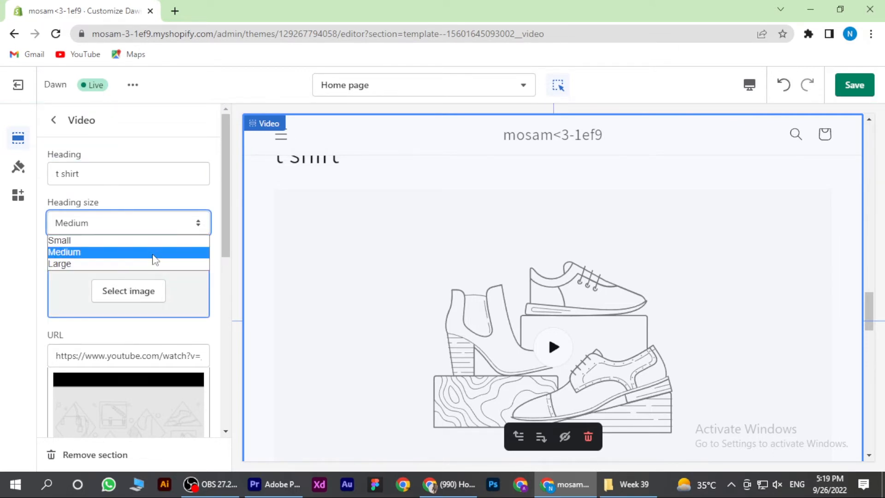
left_click(58, 239)
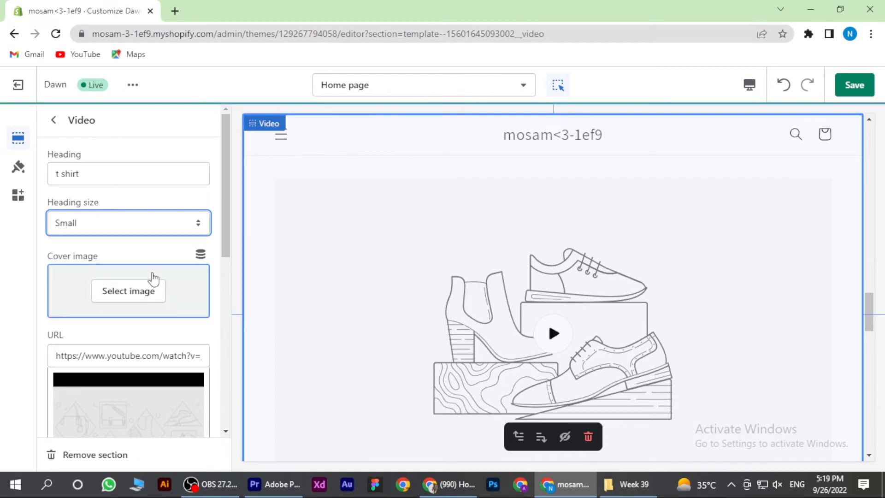
Review the Video settings down past the URL field, then save the theme edits.
scroll("down", 3)
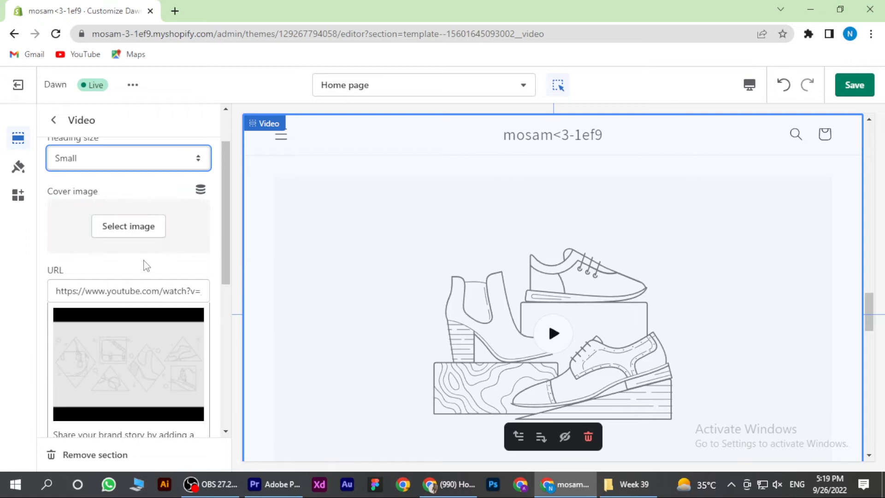
scroll("down", 3)
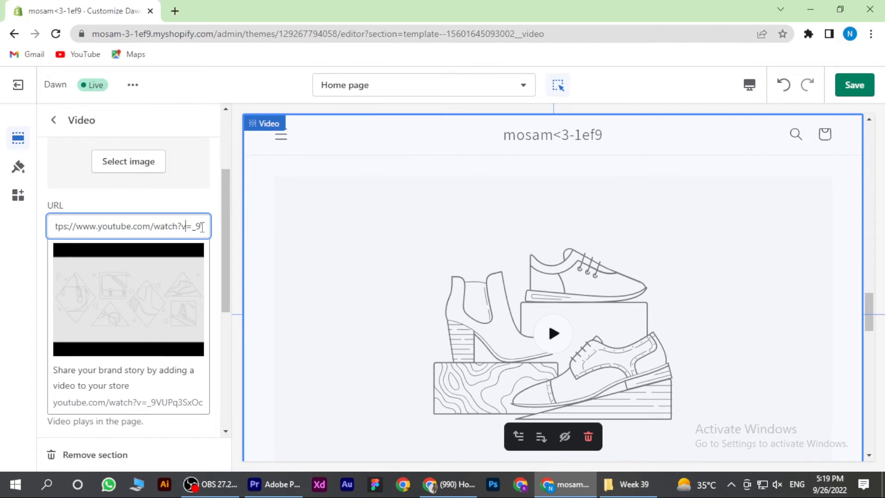
scroll("down", 3)
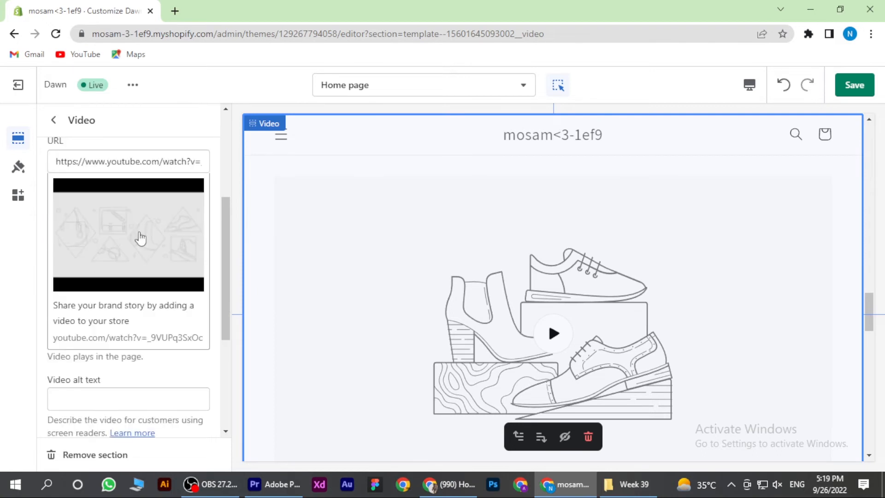
scroll("down", 3)
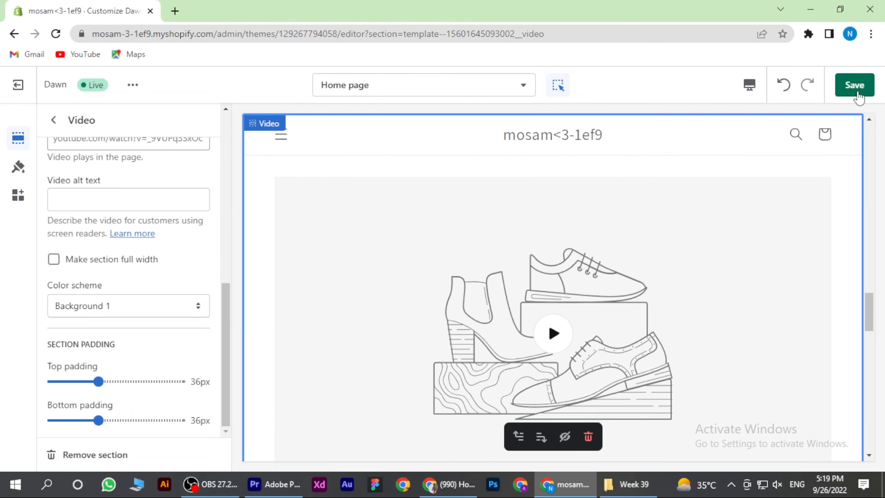
left_click(855, 85)
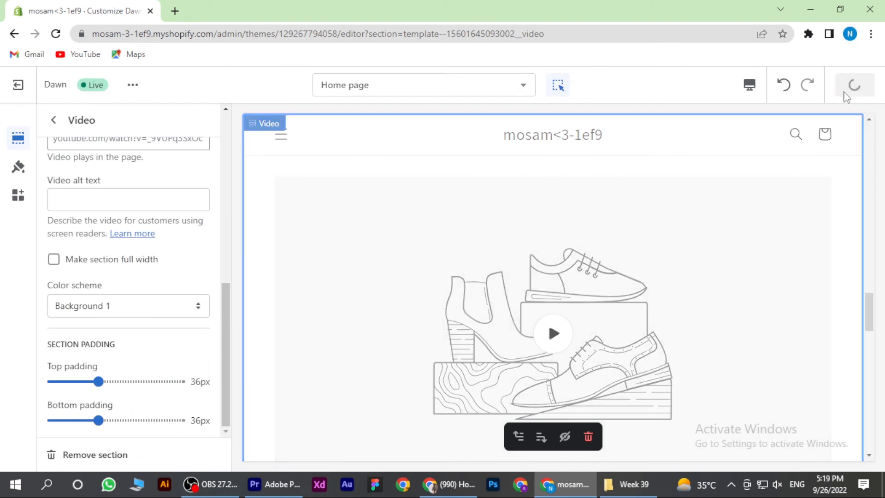